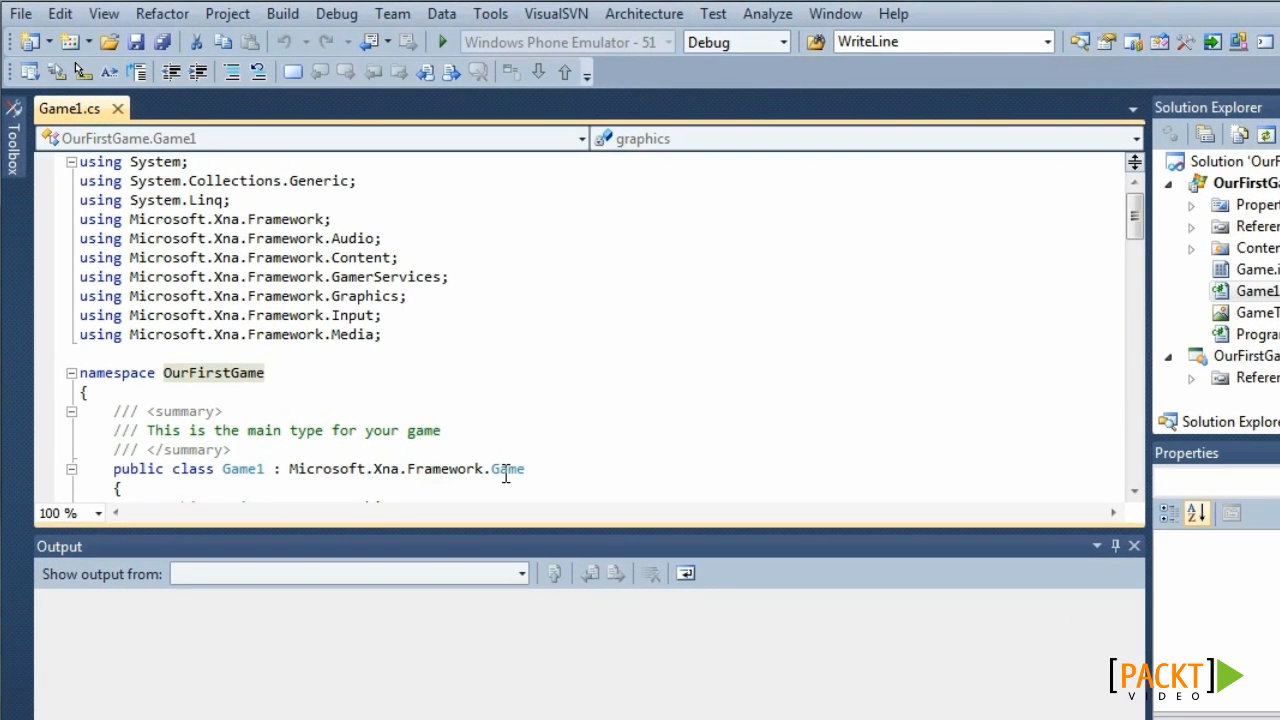
Review the OurFirstGame namespace, the graphics and SpriteBatch fields, and the constructor's Content root directory.
{"action": "double_click", "coordinate": [508, 468]}
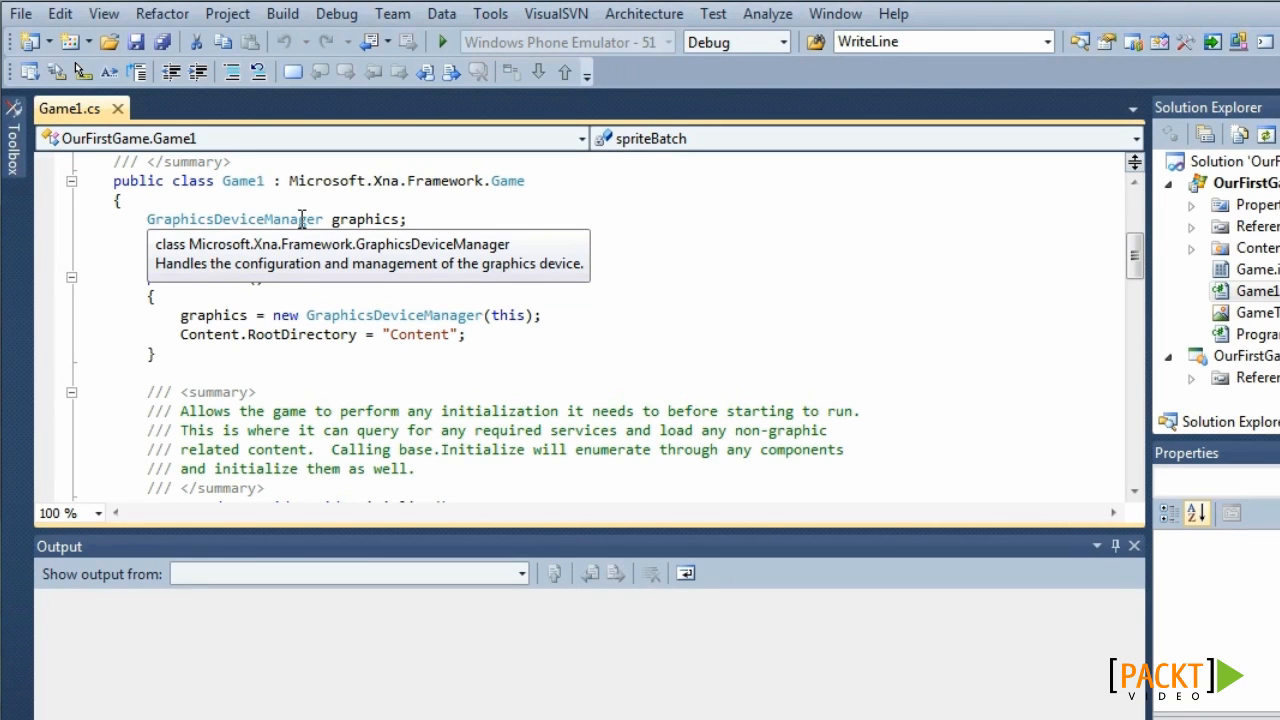
{"action": "type", "text": "SpriteBatch spriteBatch;"}
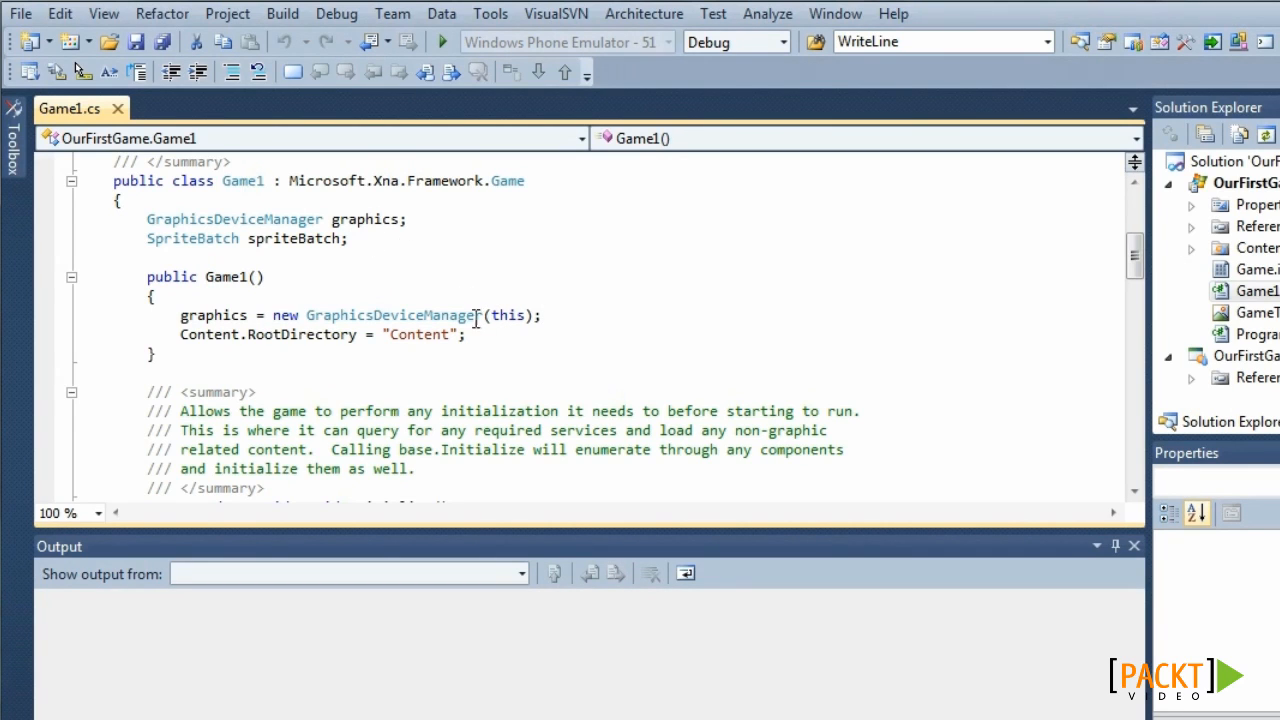
{"action": "mouse_move", "coordinate": [508, 316]}
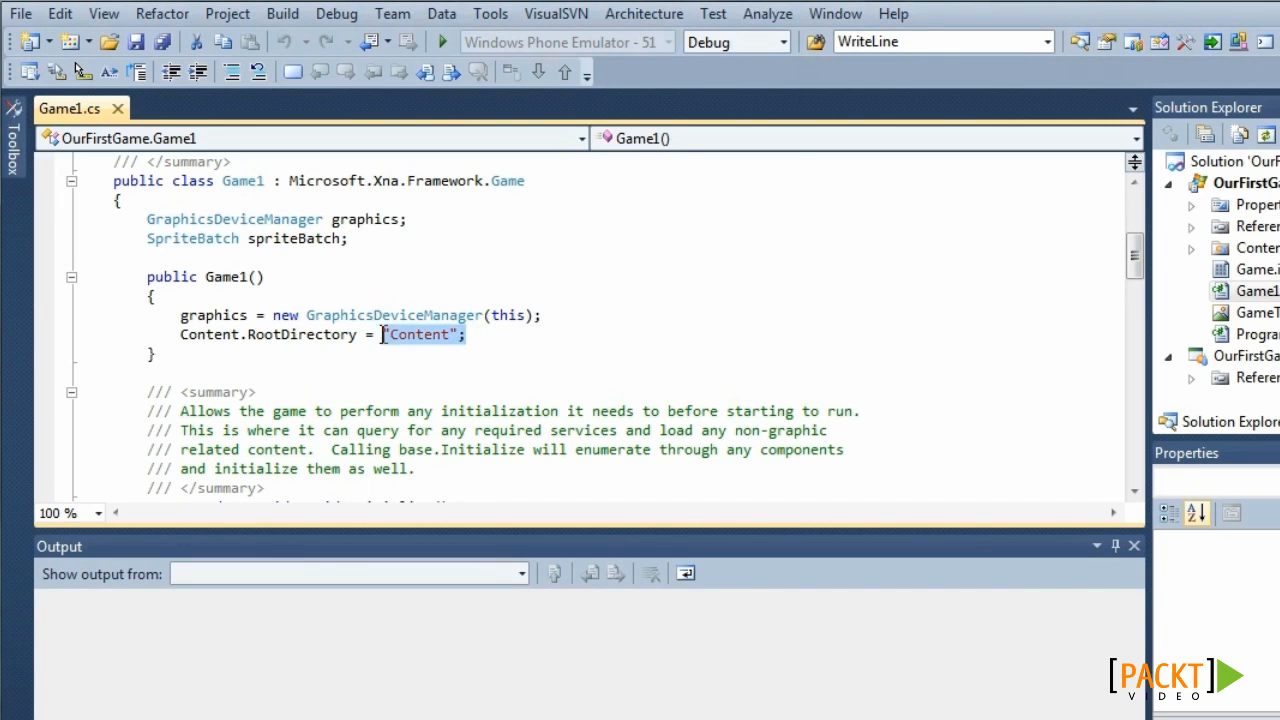
{"action": "double_click", "coordinate": [418, 334]}
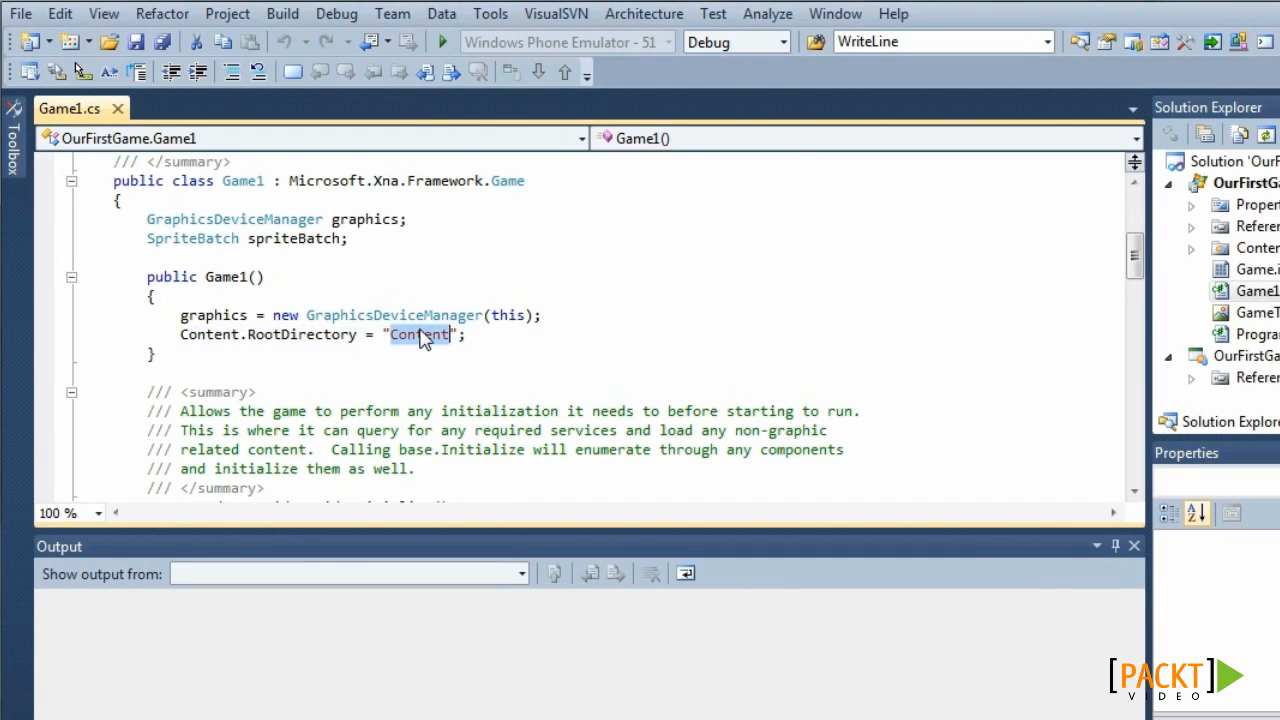
{"action": "mouse_move", "coordinate": [936, 292]}
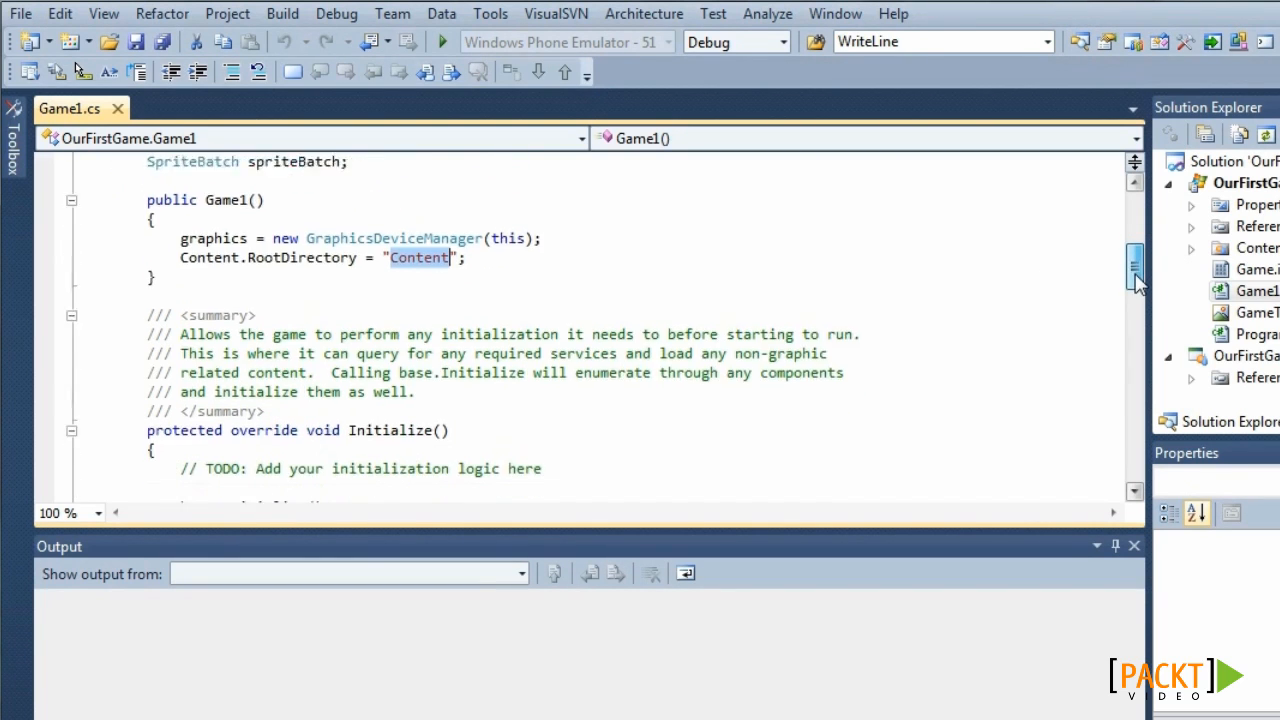
Highlight the Initialize method name with its placeholder comment and base.Initialize call.
{"action": "scroll", "scroll_direction": "down", "scroll_amount": 3}
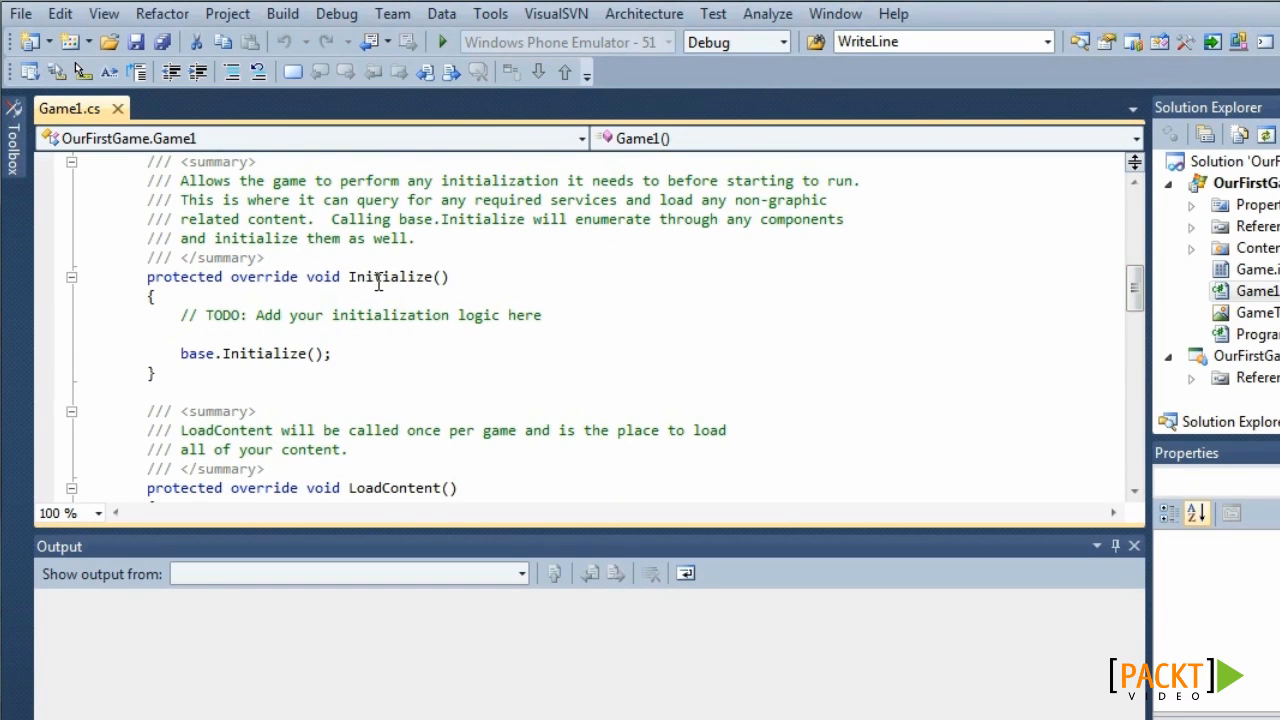
{"action": "double_click", "coordinate": [390, 276]}
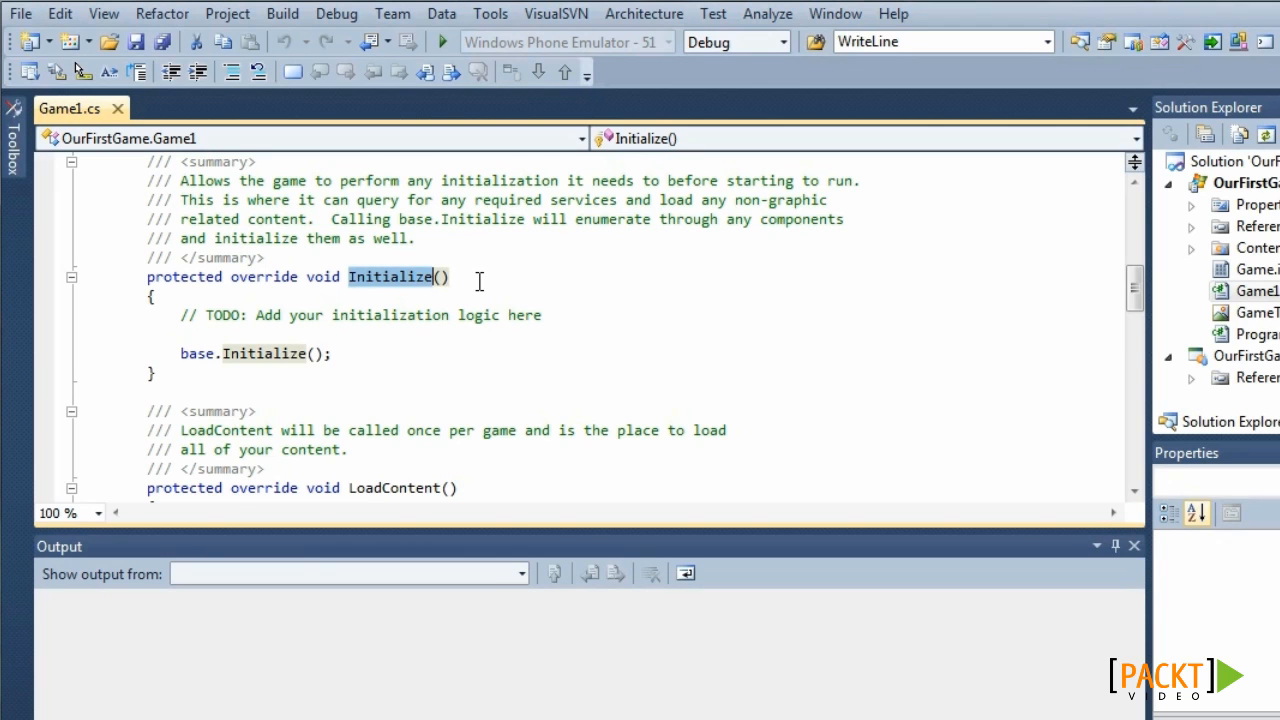
{"action": "mouse_move", "coordinate": [888, 290]}
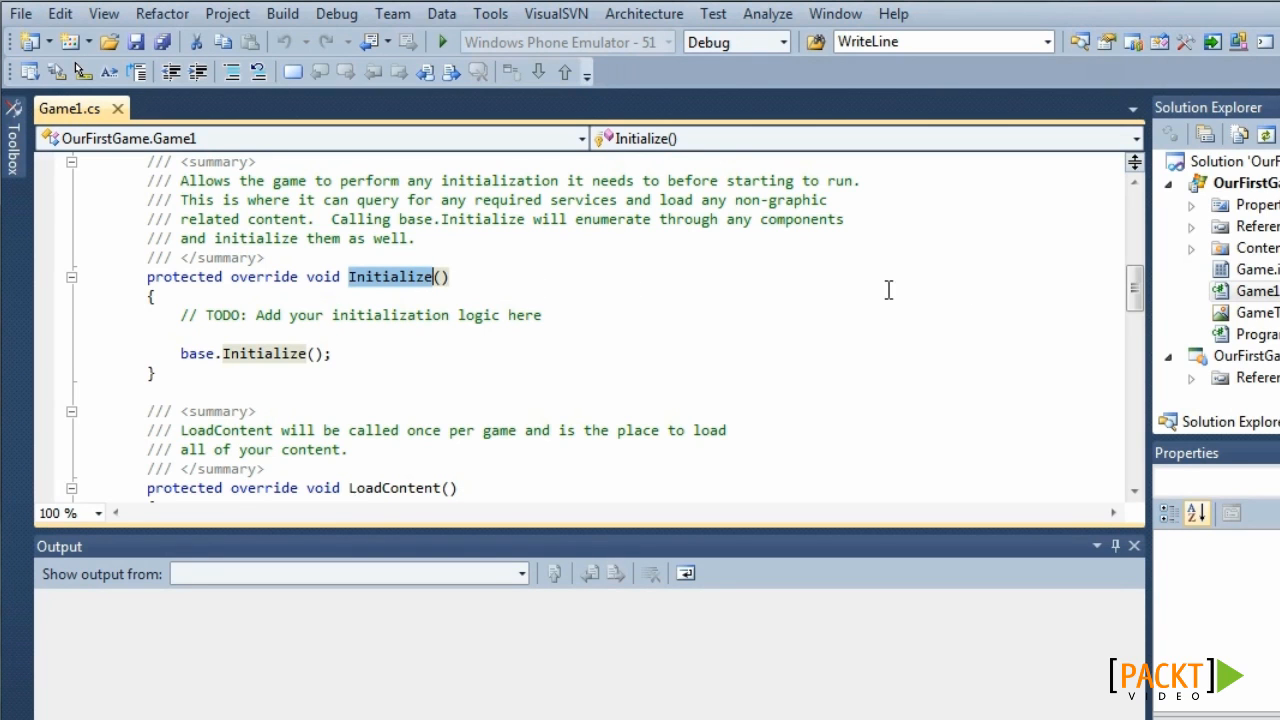
Highlight the LoadContent method and its spriteBatch = new SpriteBatch line.
{"action": "scroll", "scroll_direction": "down", "scroll_amount": 3}
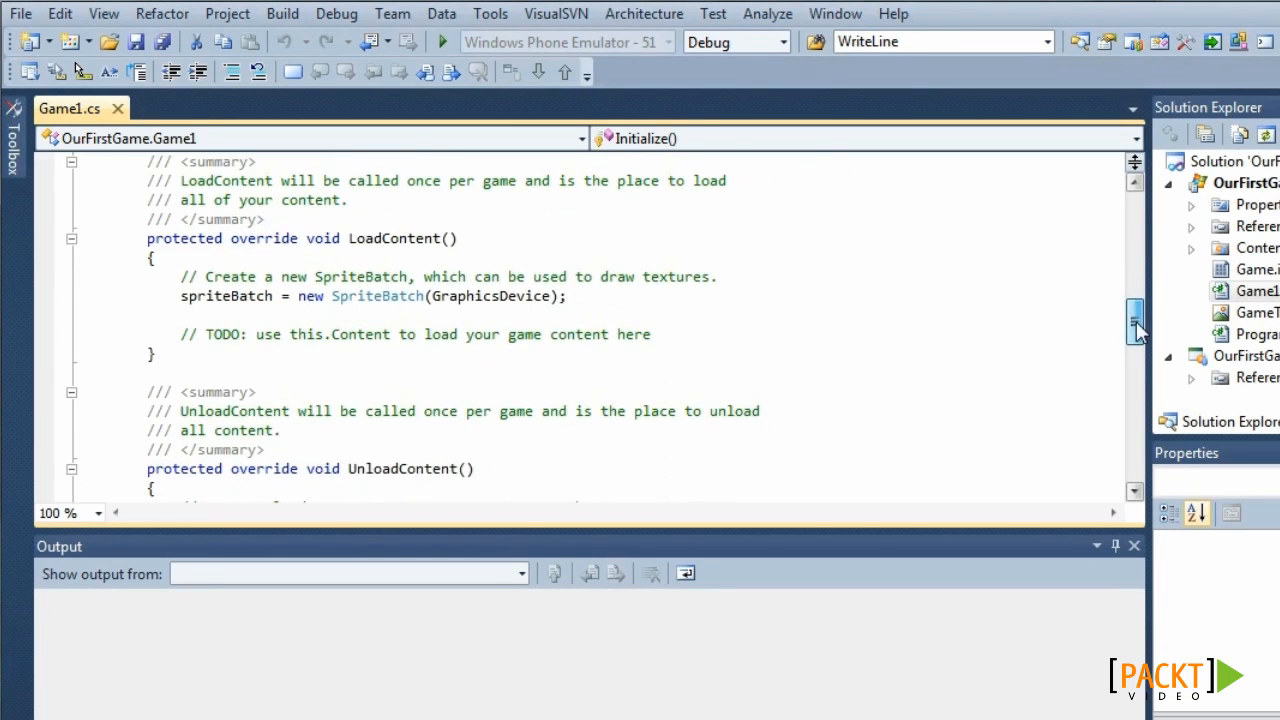
{"action": "double_click", "coordinate": [392, 238]}
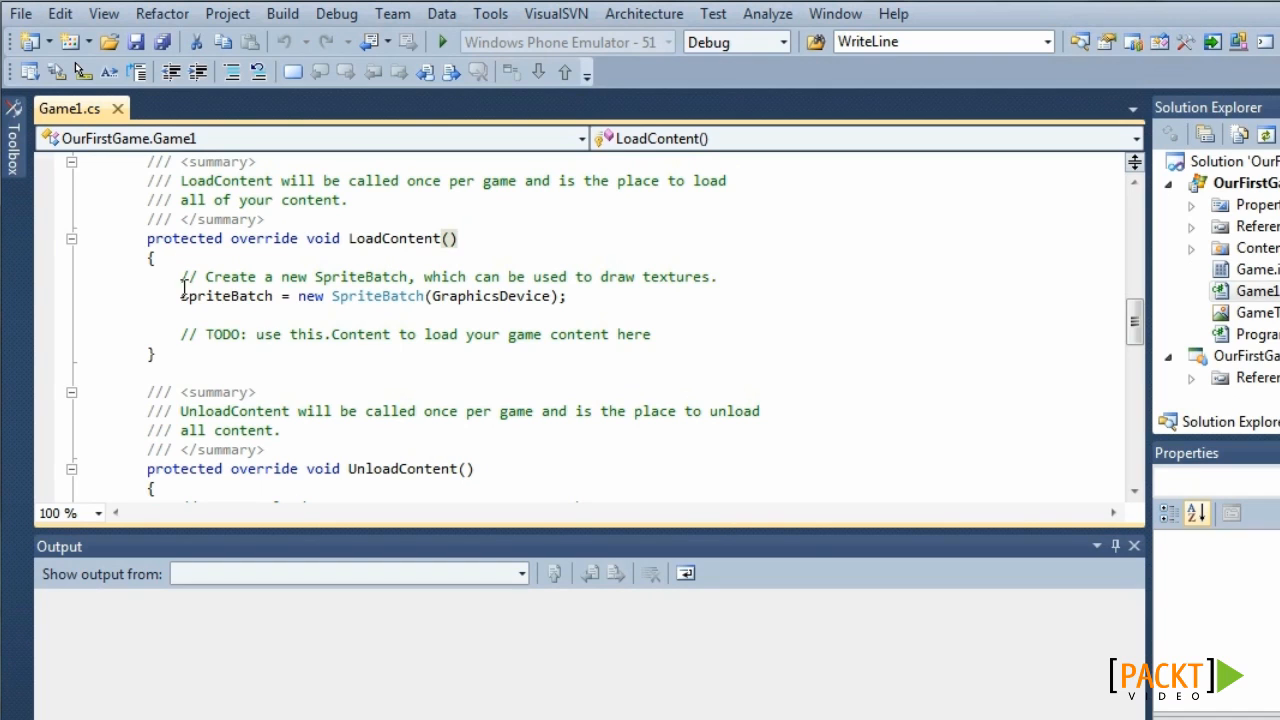
{"action": "left_click_drag", "start_coordinate": [180, 296], "coordinate": [564, 296]}
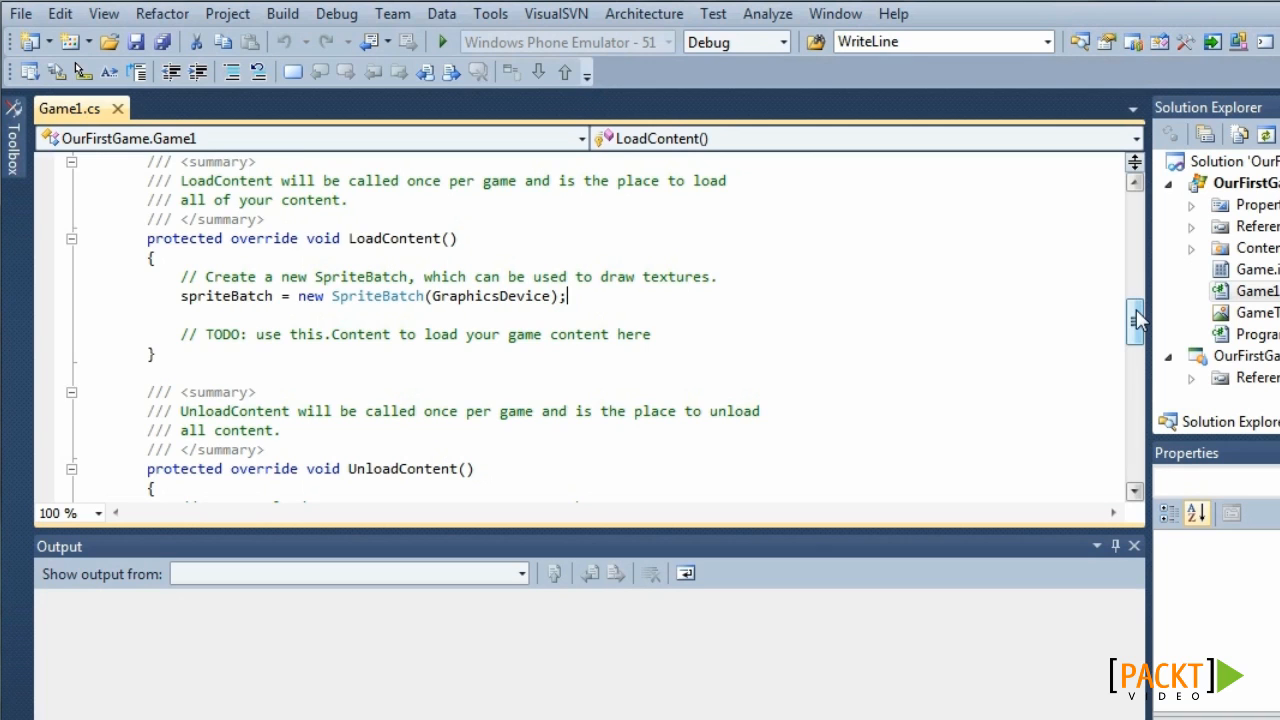
Highlight the UnloadContent method name above its placeholder comment.
{"action": "scroll", "scroll_direction": "down", "scroll_amount": 3}
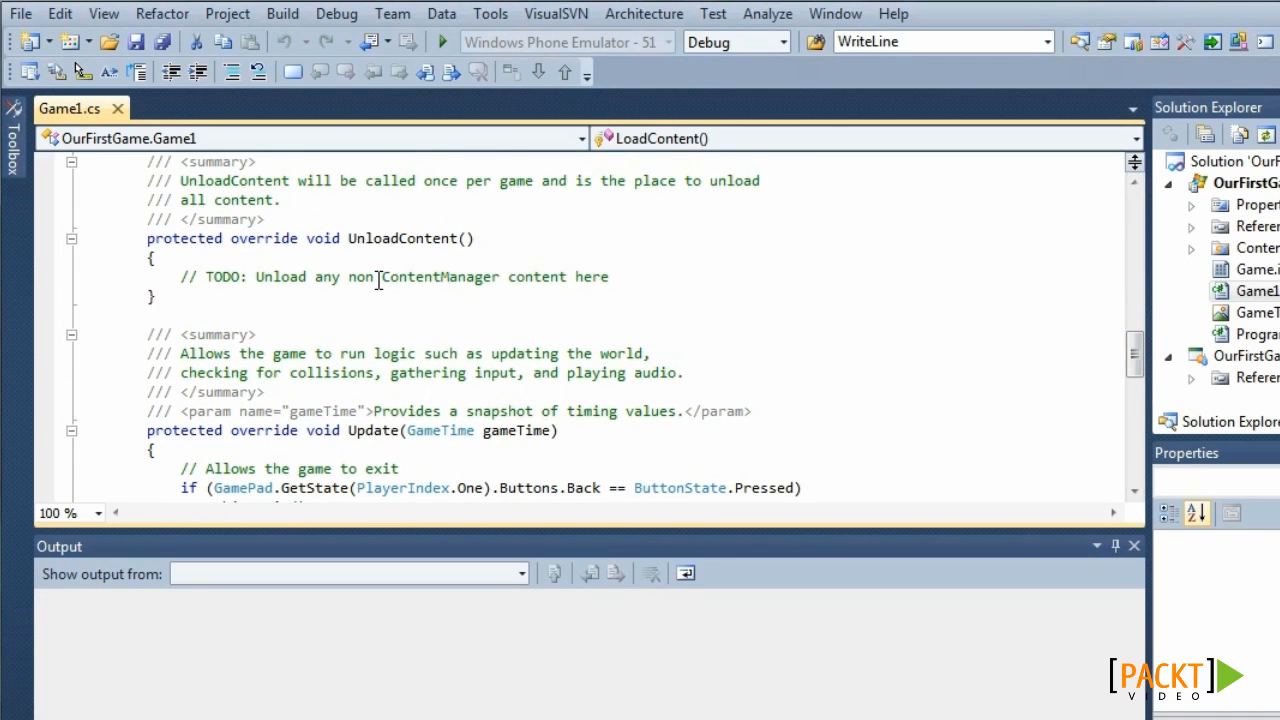
{"action": "double_click", "coordinate": [402, 238]}
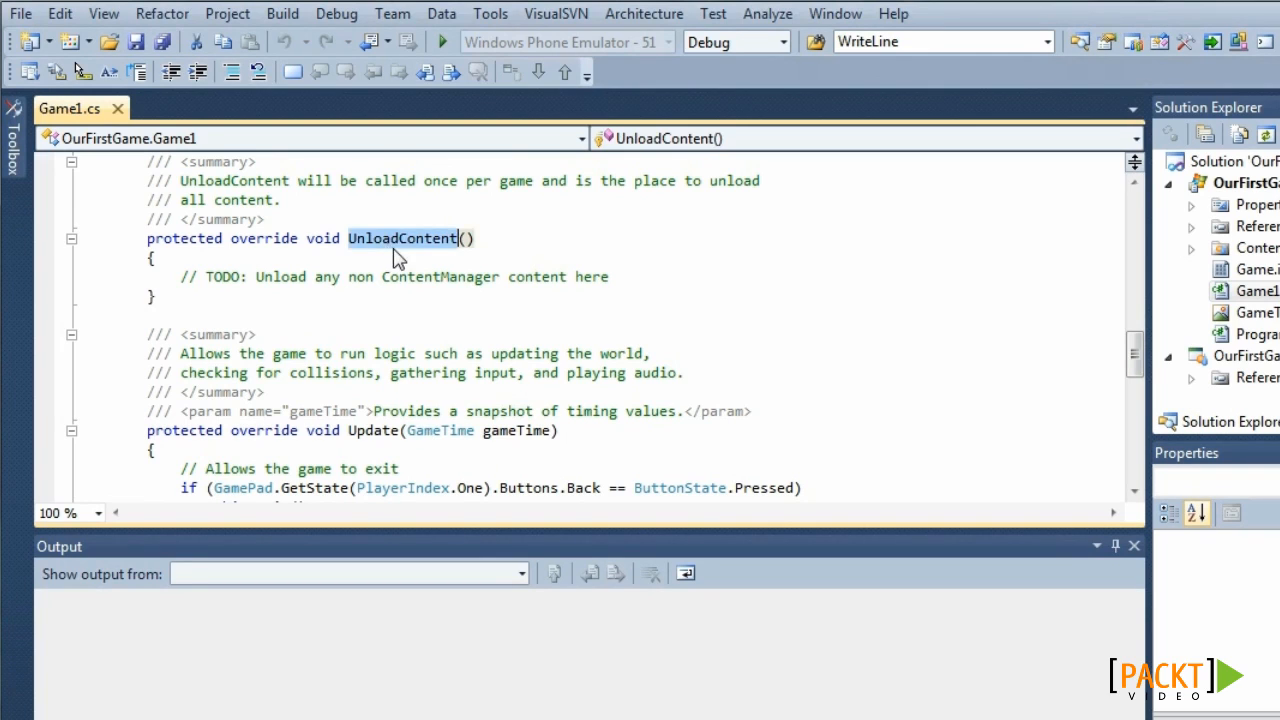
{"action": "mouse_move", "coordinate": [912, 302]}
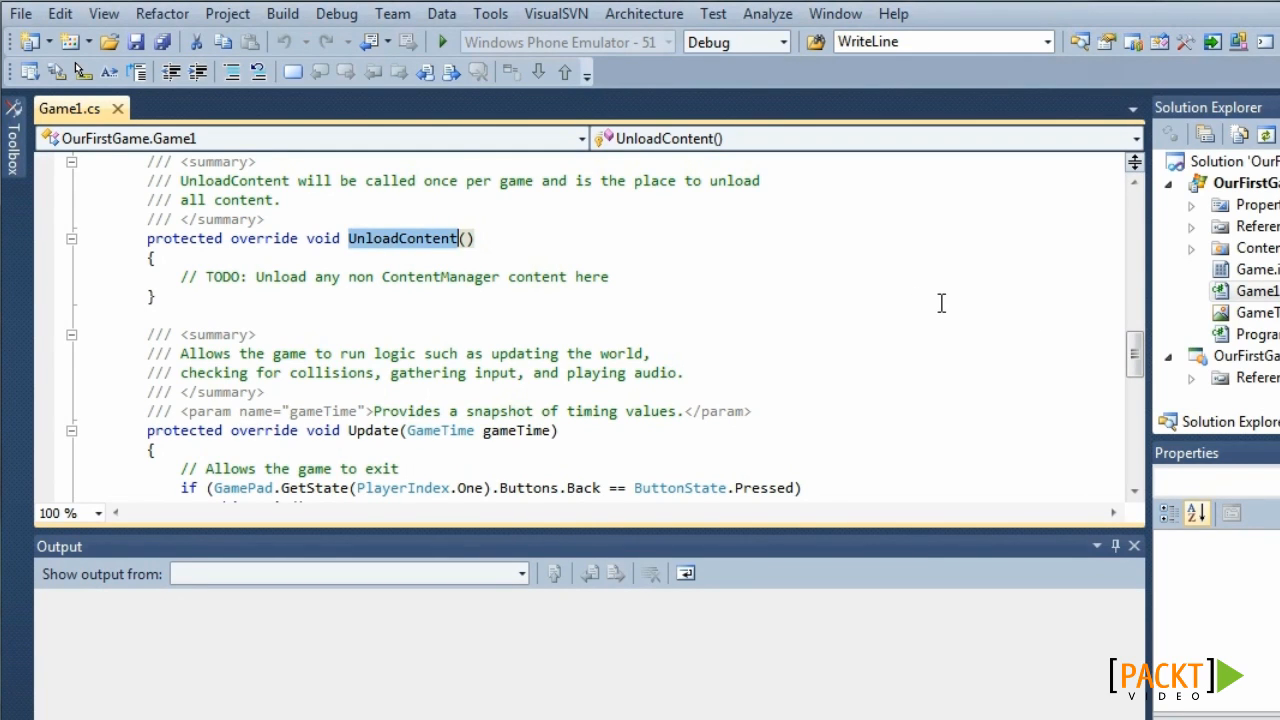
{"action": "mouse_move", "coordinate": [994, 308]}
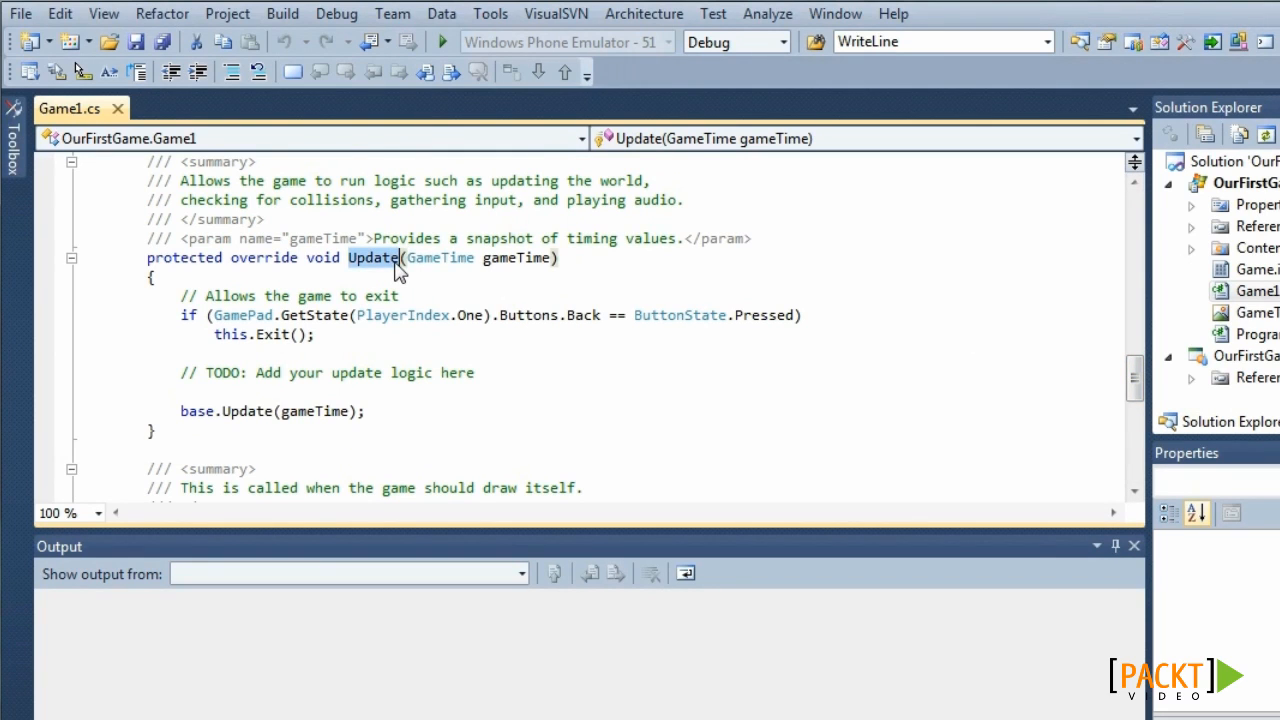
Highlight the Update method and its GamePad back-button exit check, then reveal Draw below.
{"action": "left_click", "coordinate": [372, 256]}
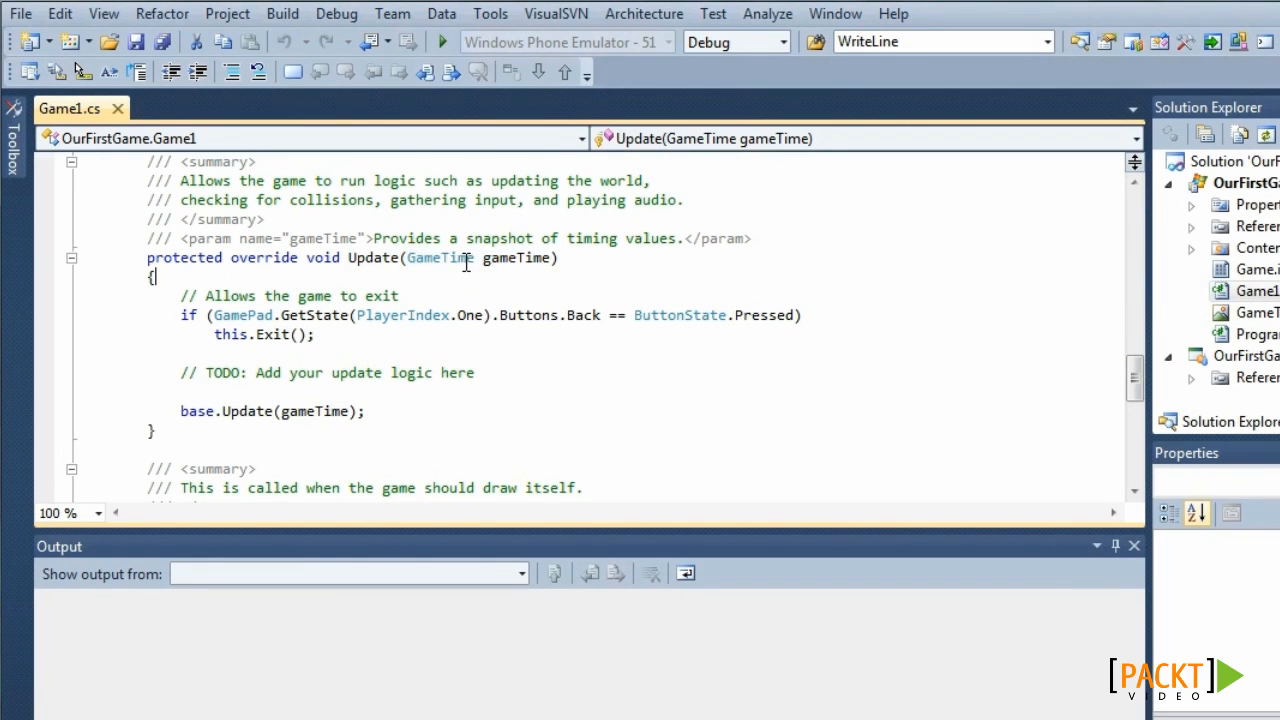
{"action": "mouse_move", "coordinate": [438, 256]}
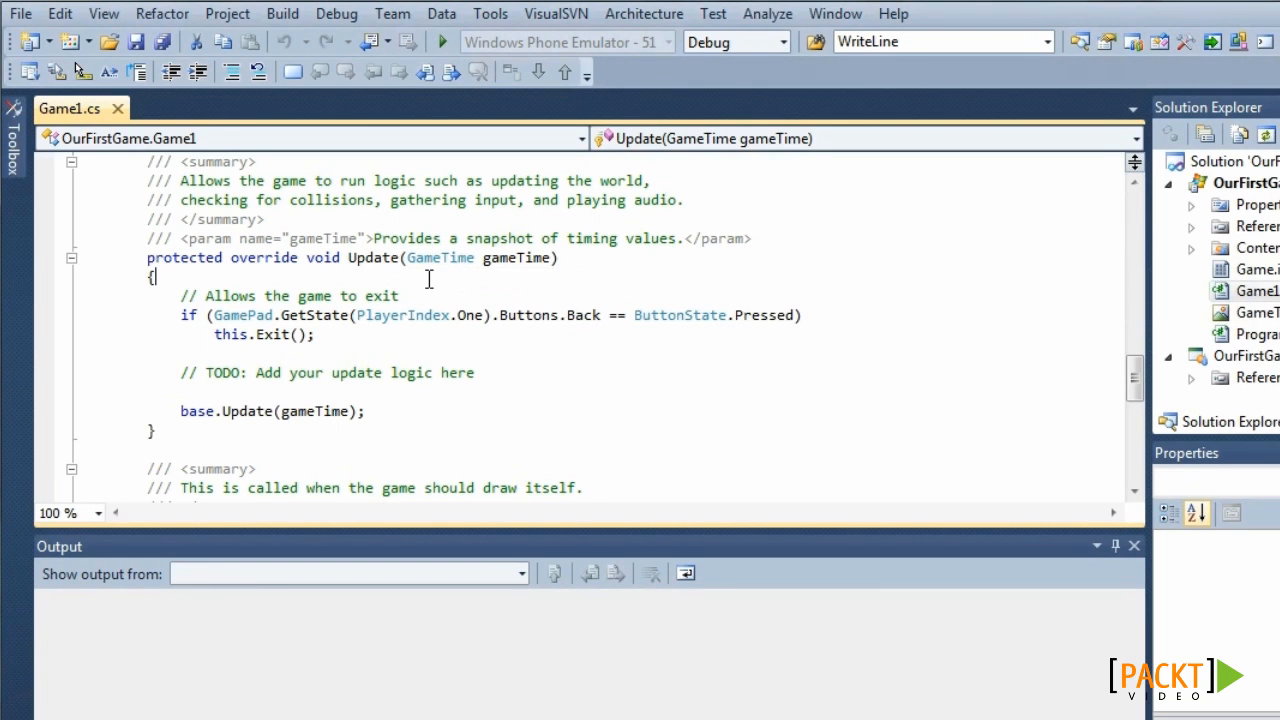
{"action": "mouse_move", "coordinate": [256, 310]}
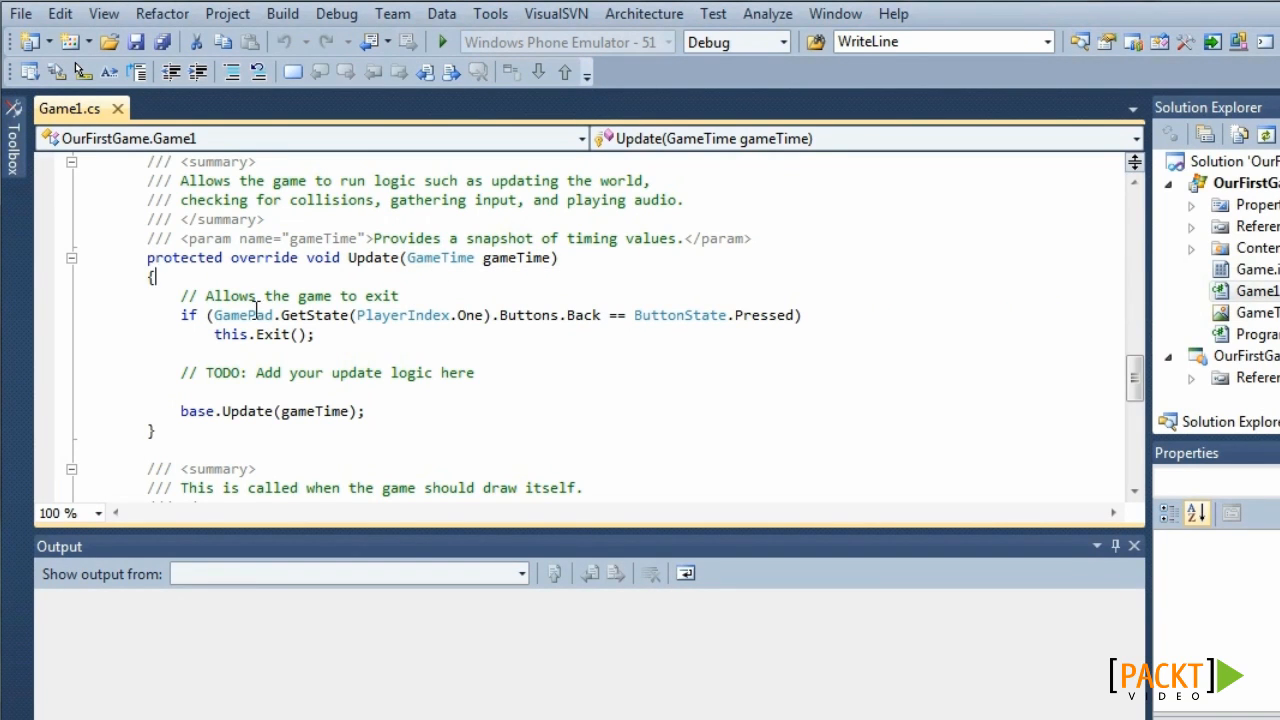
{"action": "left_click_drag", "start_coordinate": [184, 316], "coordinate": [316, 334]}
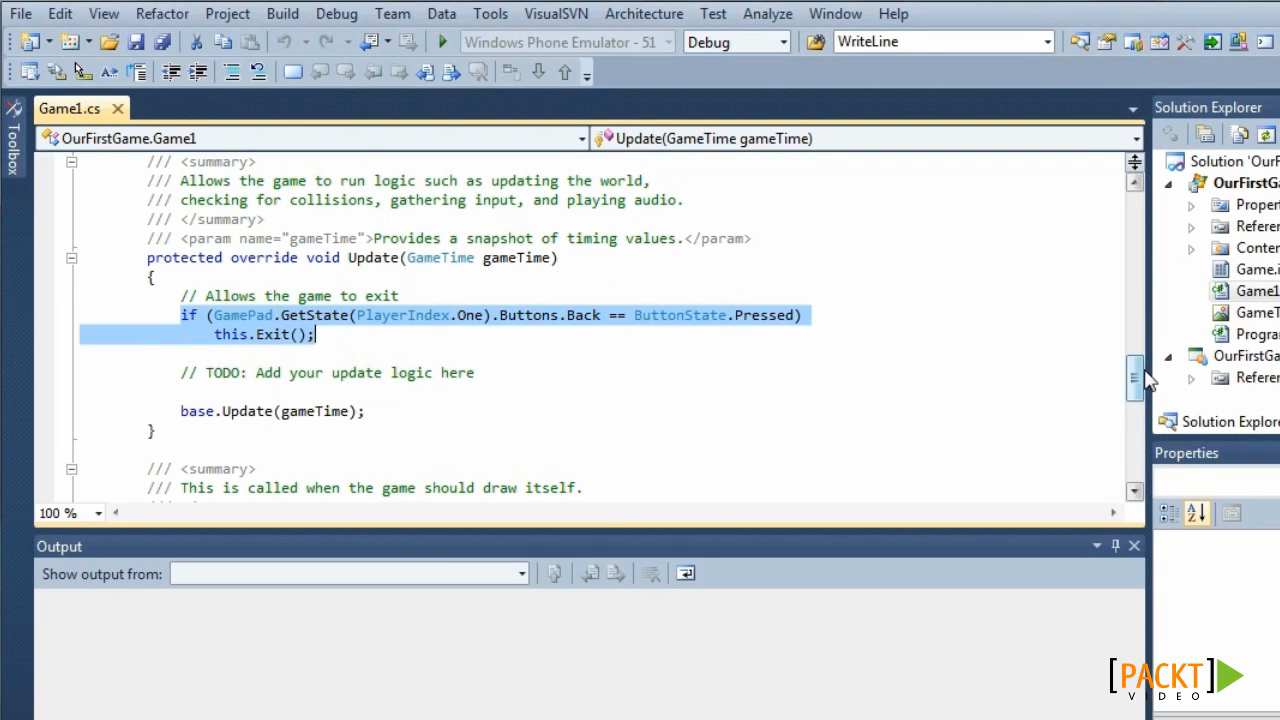
{"action": "scroll", "scroll_direction": "down", "scroll_amount": 3}
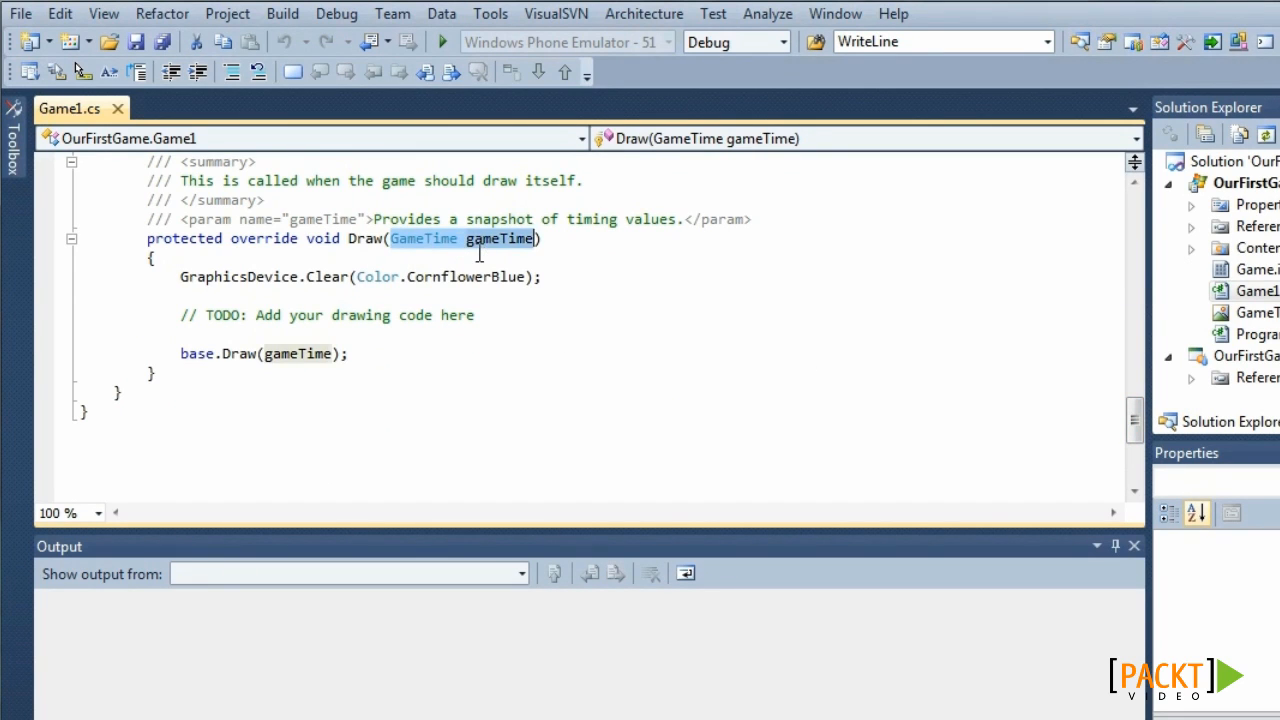
{"action": "mouse_move", "coordinate": [424, 238]}
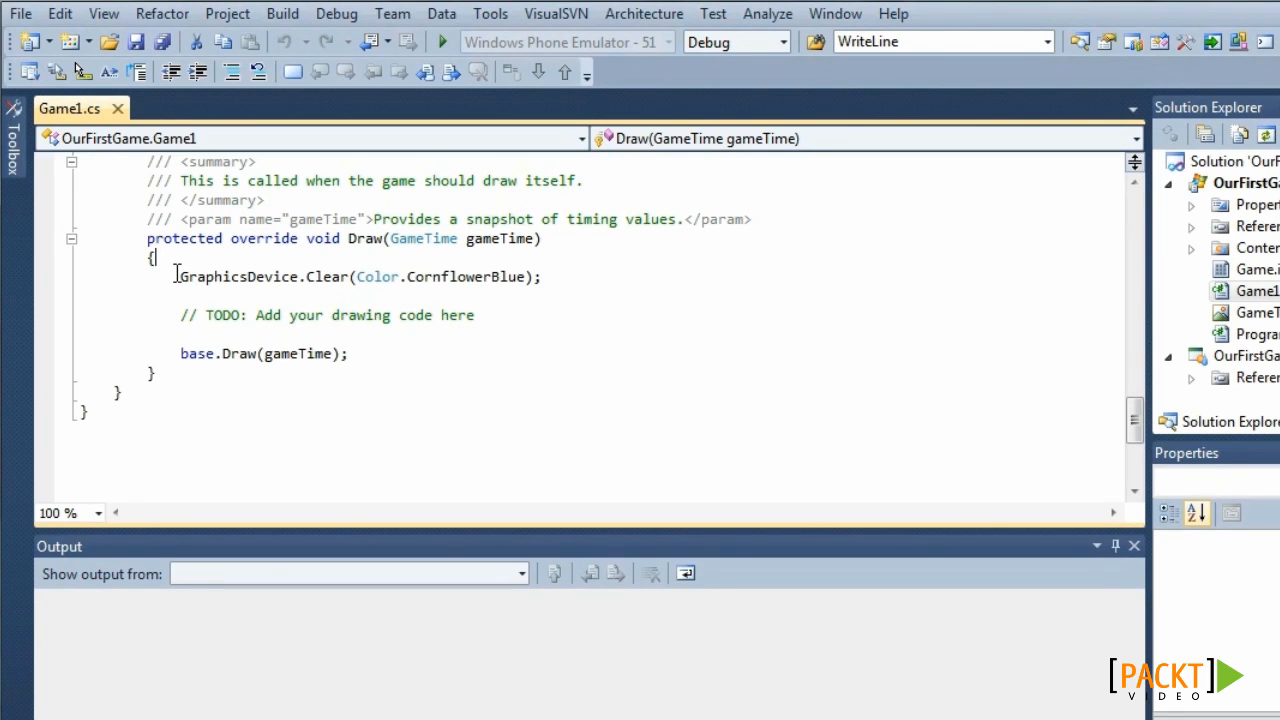
Highlight the GraphicsDevice.Clear(Color.CornflowerBlue) line inside the Draw method.
{"action": "left_click_drag", "start_coordinate": [180, 276], "coordinate": [420, 276]}
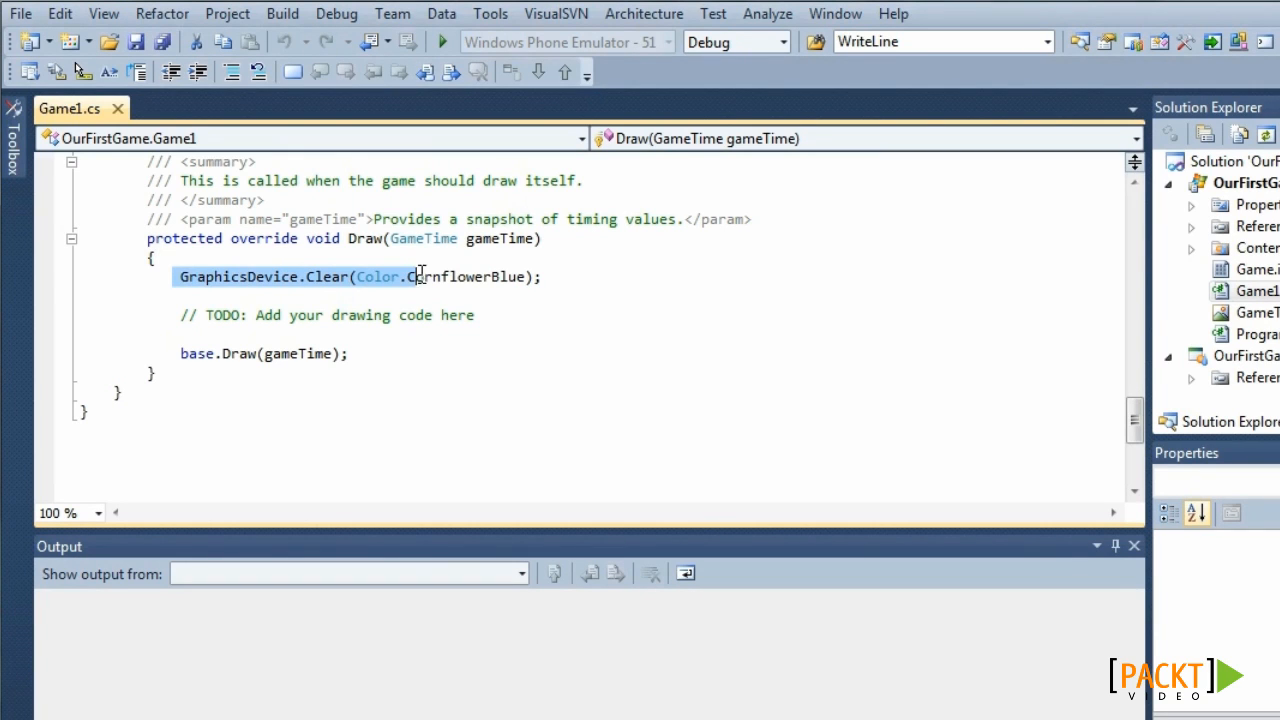